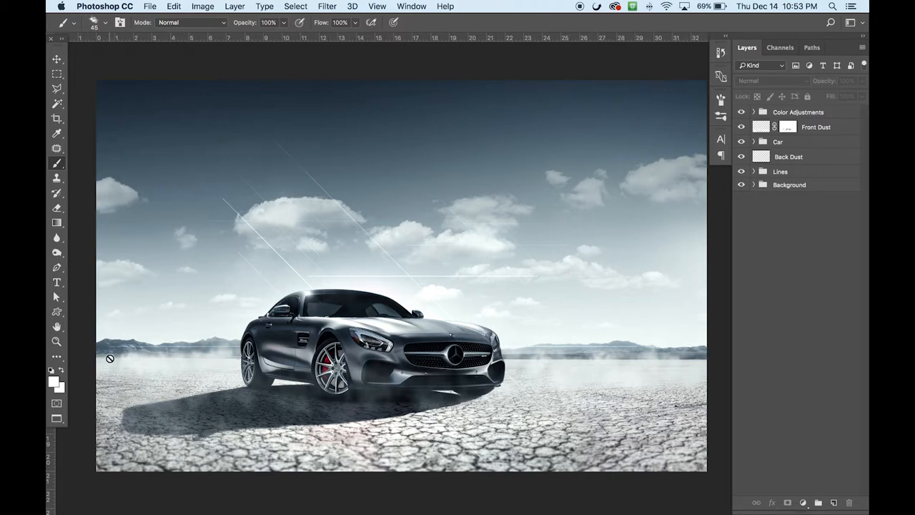
mouse_move(808, 134)
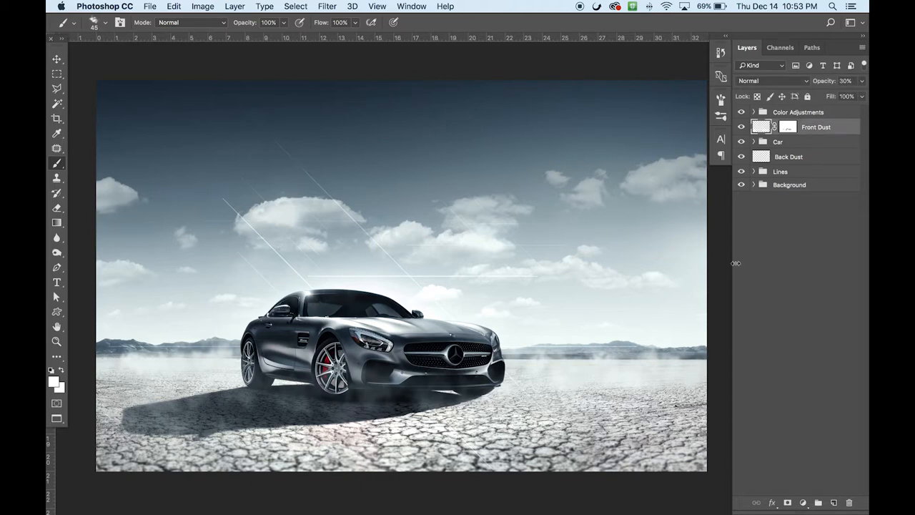
Delete the old Front Dust and Back Dust layers from the Layers panel
left_click(788, 156)
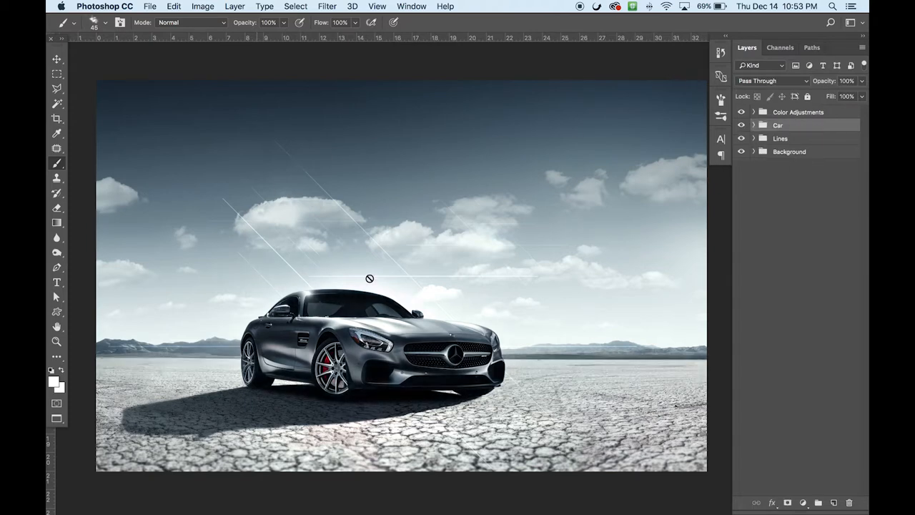
mouse_move(413, 393)
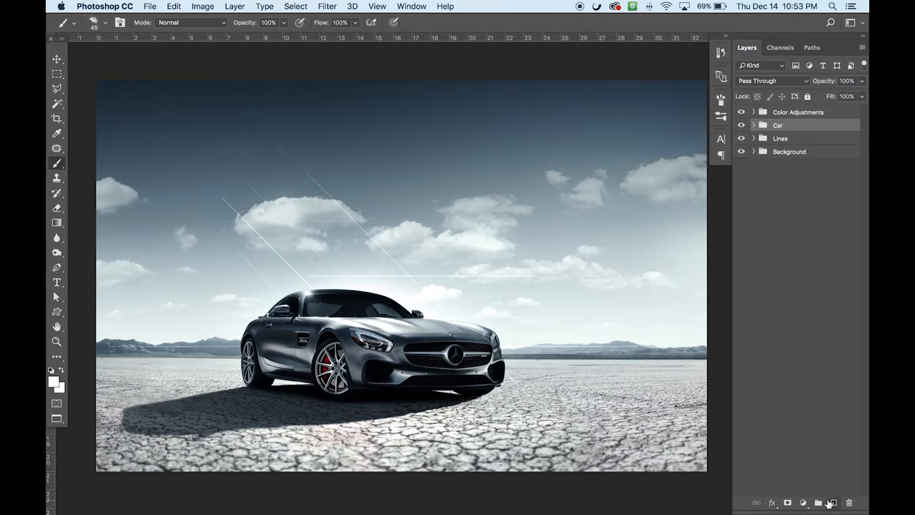
Create a DUST FRONT layer, duplicate it as DUST BACK, and move it below the Car group
left_click(834, 500)
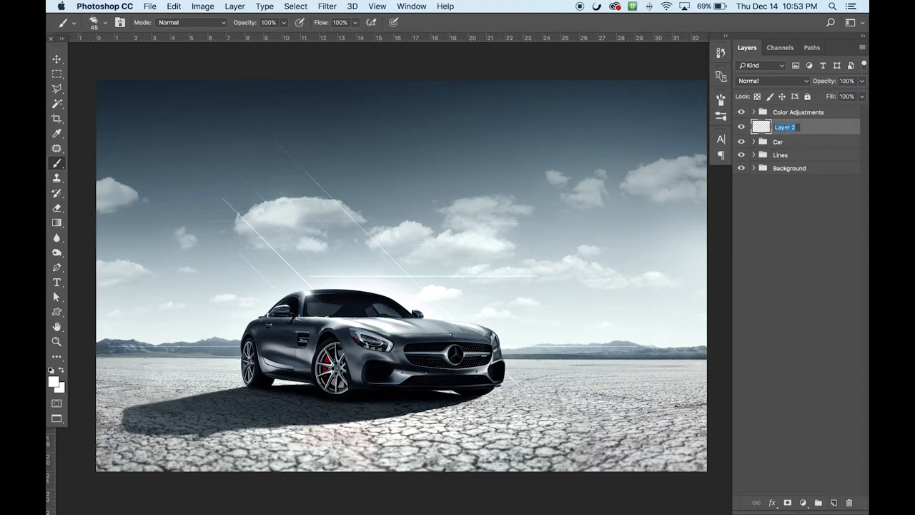
type("DUST FRONT")
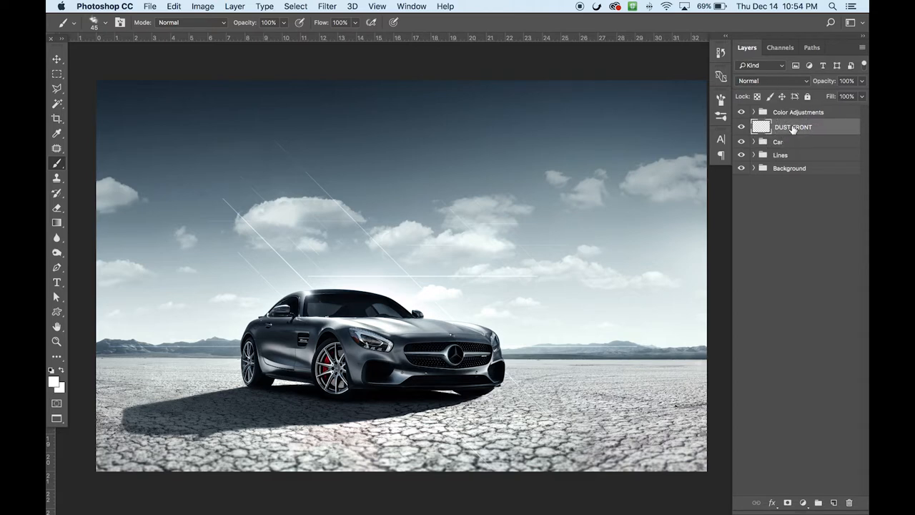
key("cmd+j")
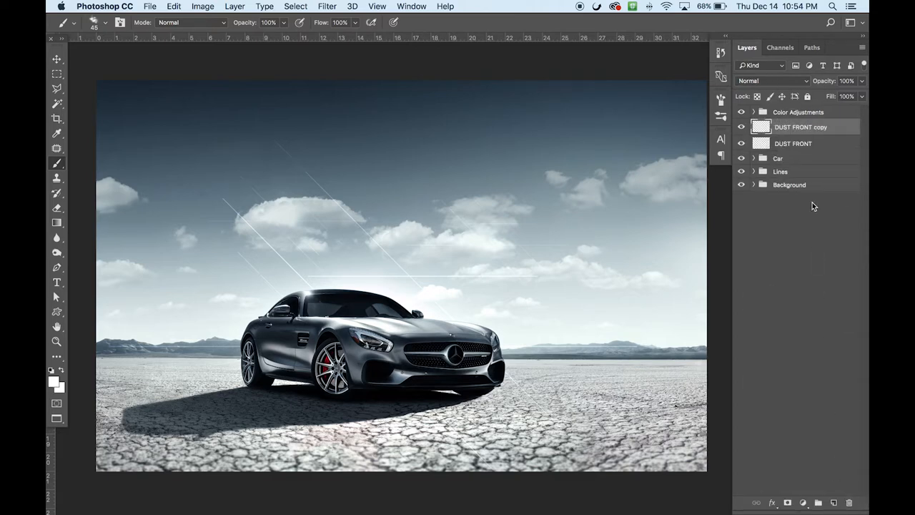
double_click(801, 126)
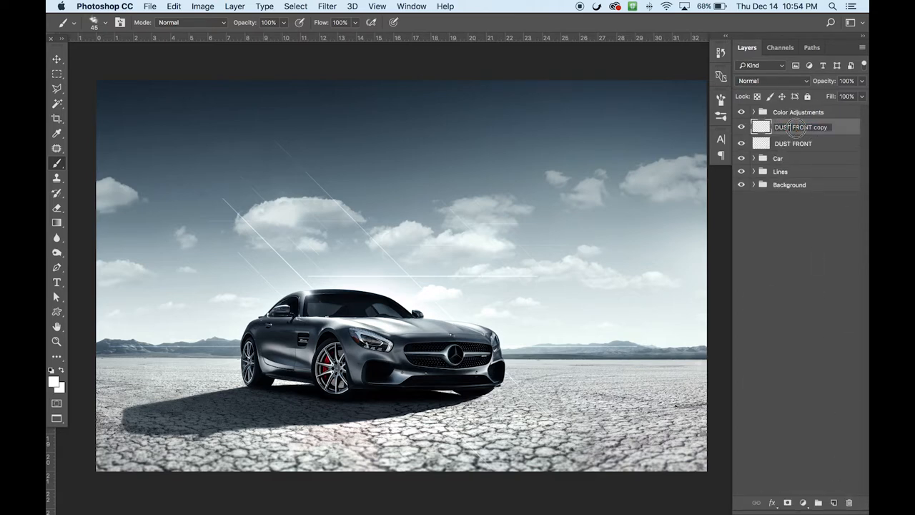
type("DUST VA")
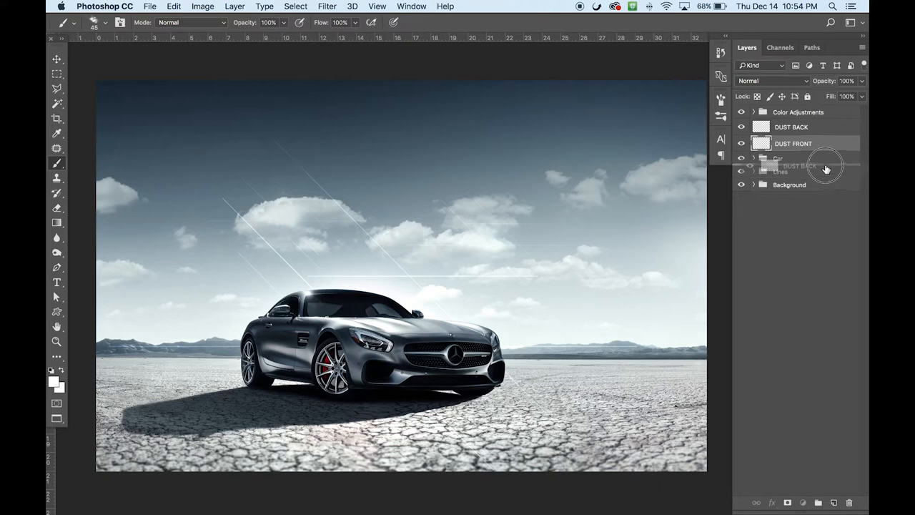
left_click_drag(801, 127, 801, 156)
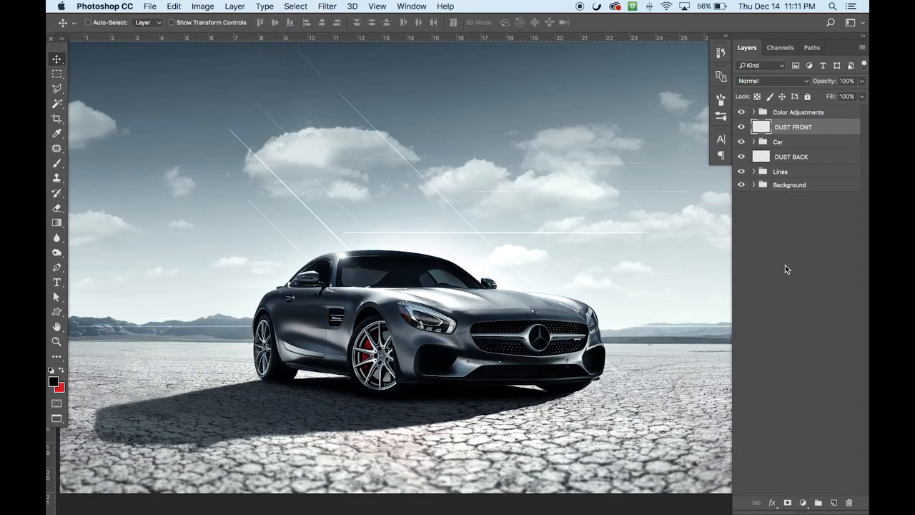
mouse_move(812, 189)
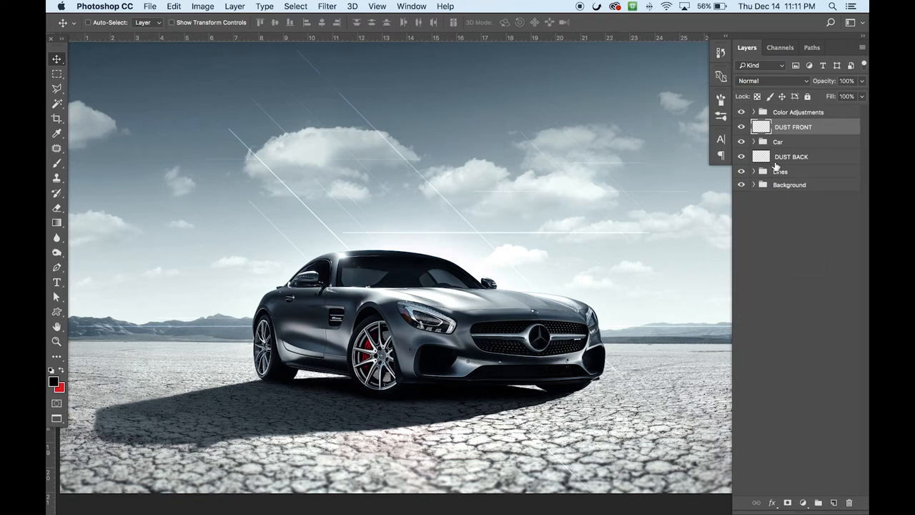
Use the 45 px sampled brush tip with spacing at 35%
left_click(411, 6)
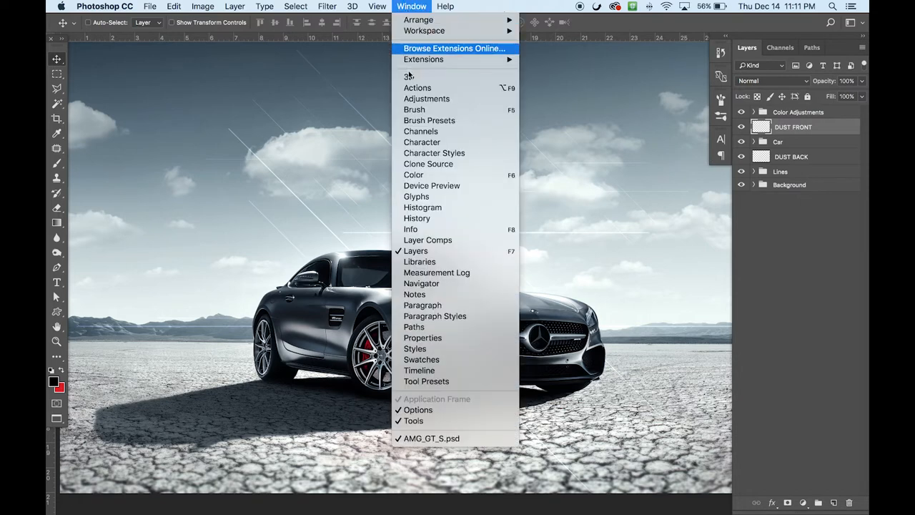
left_click(414, 110)
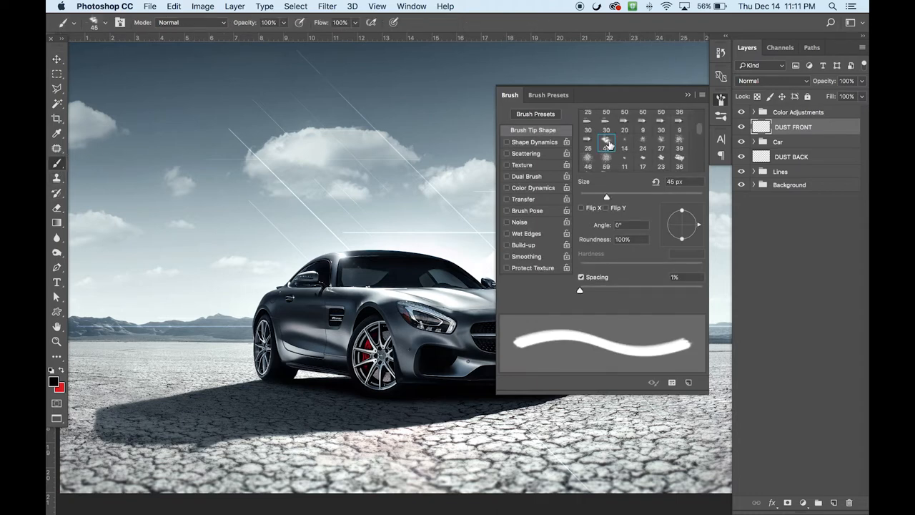
mouse_move(607, 143)
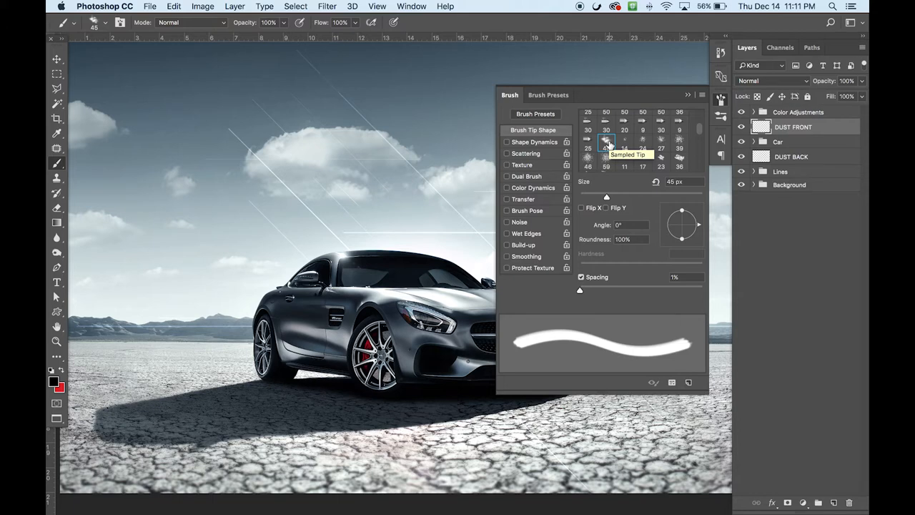
mouse_move(589, 265)
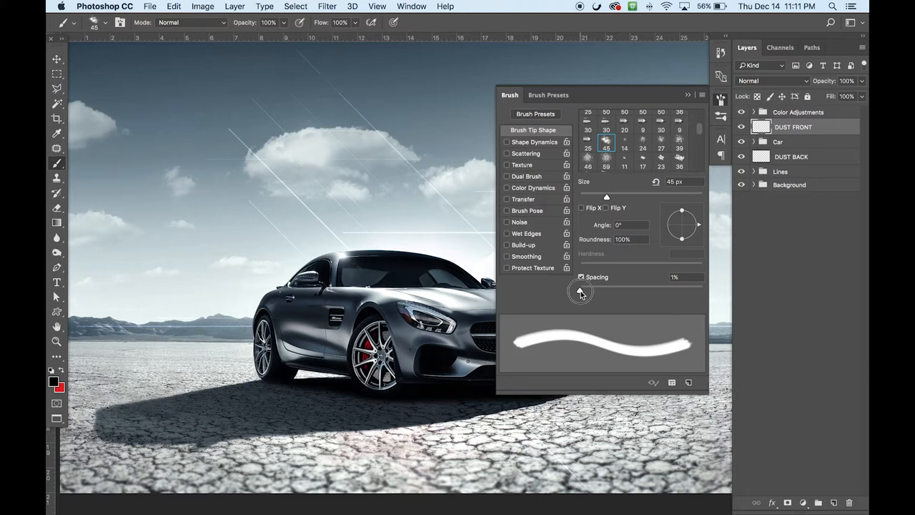
left_click_drag(580, 291, 601, 291)
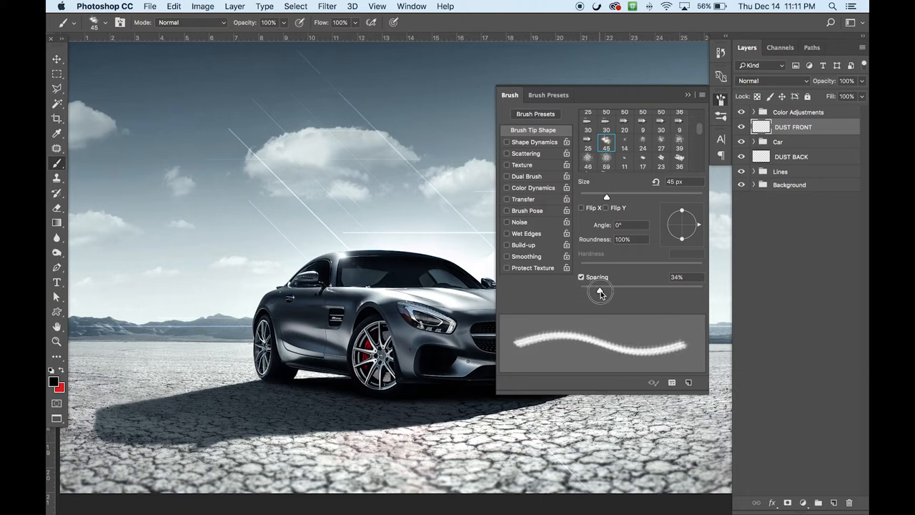
left_click_drag(601, 291, 605, 291)
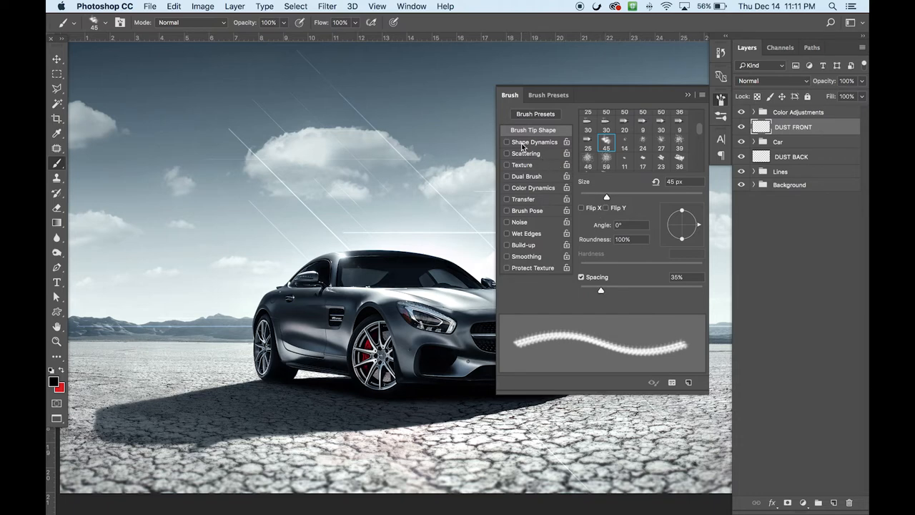
Enable Shape Dynamics with size jitter and angle jitter both at 100%
left_click(508, 142)
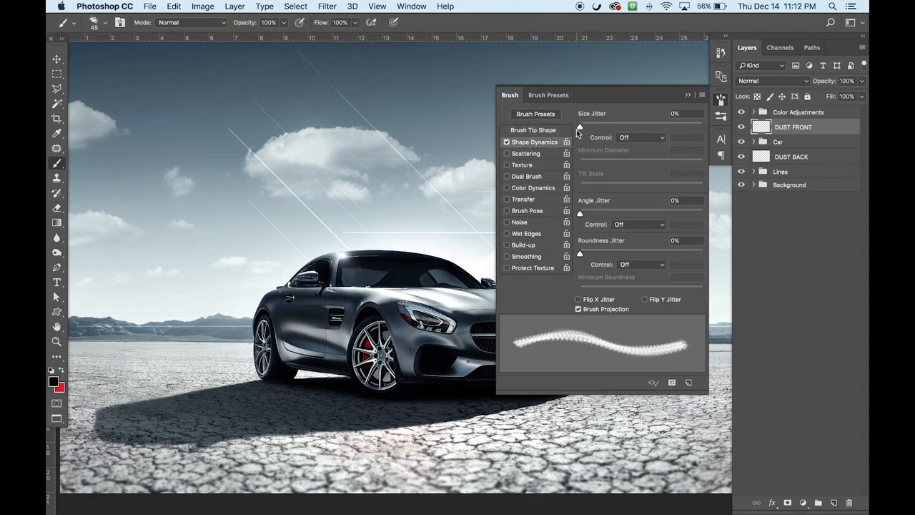
left_click_drag(579, 129, 701, 128)
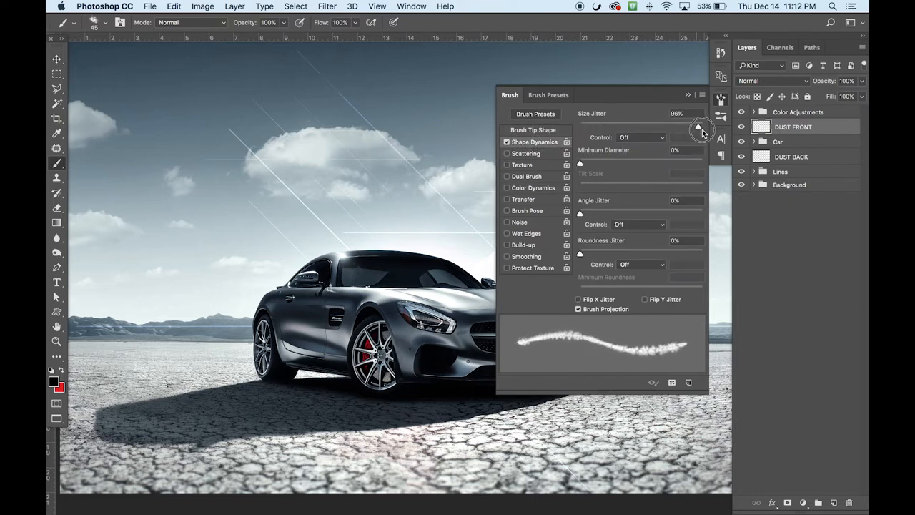
left_click_drag(701, 126, 703, 127)
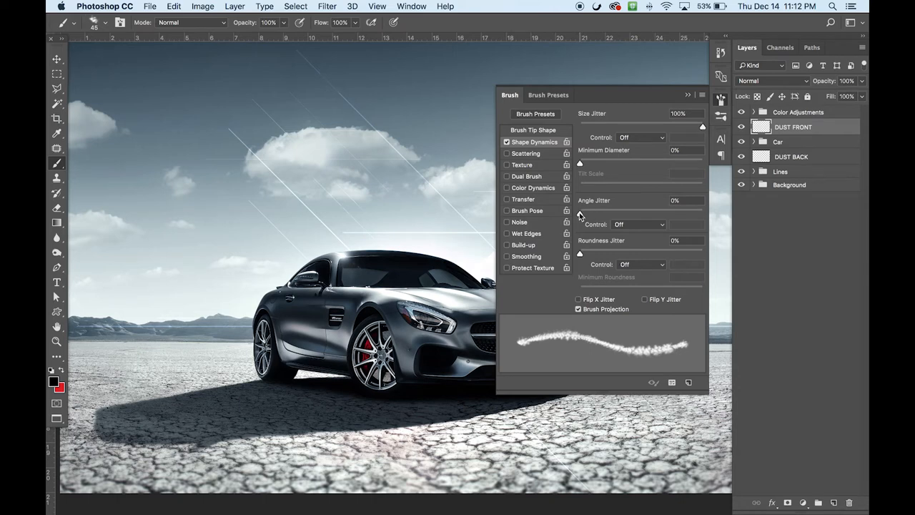
left_click_drag(579, 214, 703, 213)
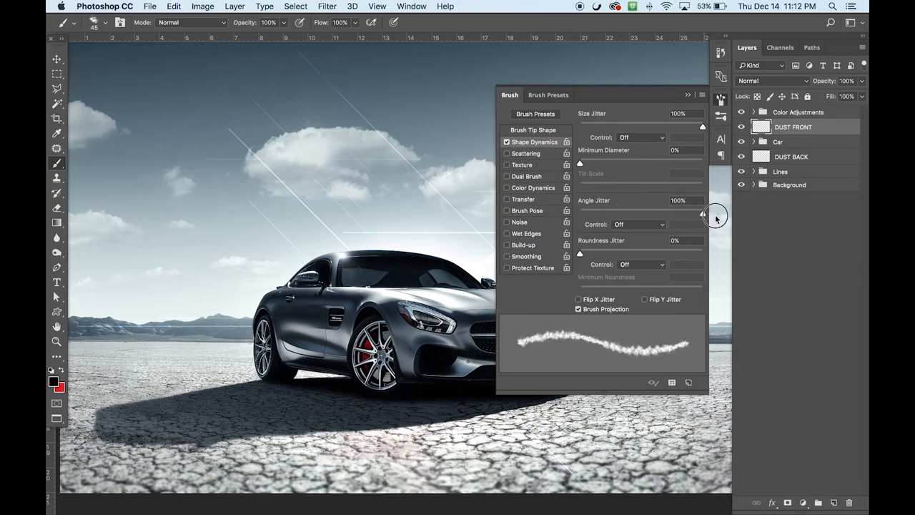
left_click_drag(703, 215, 579, 209)
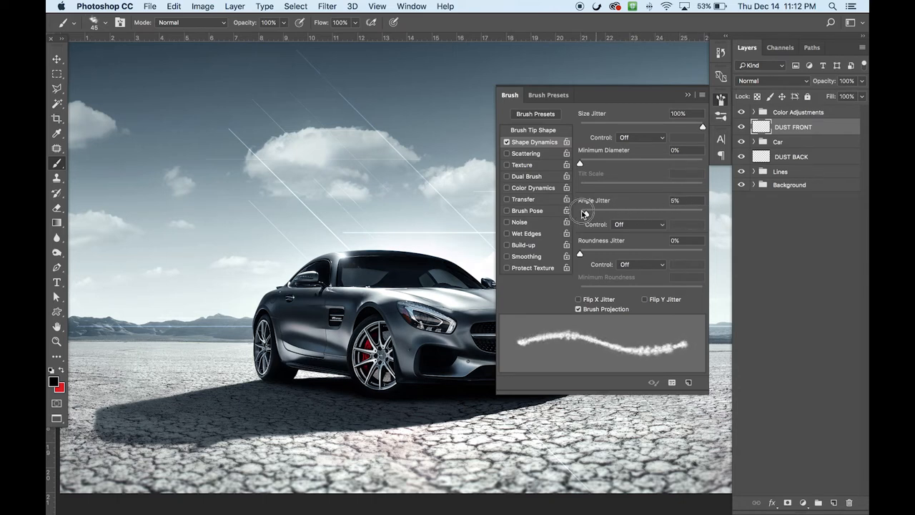
left_click_drag(583, 212, 692, 213)
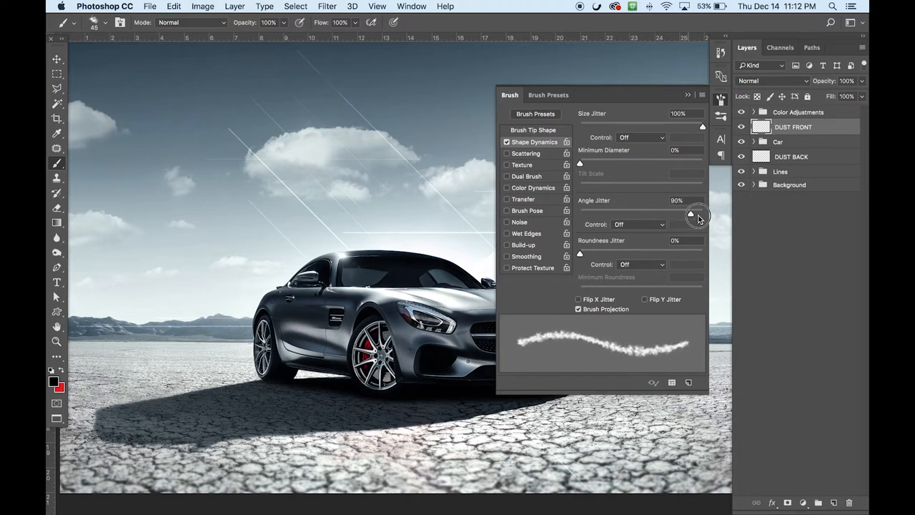
left_click_drag(697, 213, 702, 213)
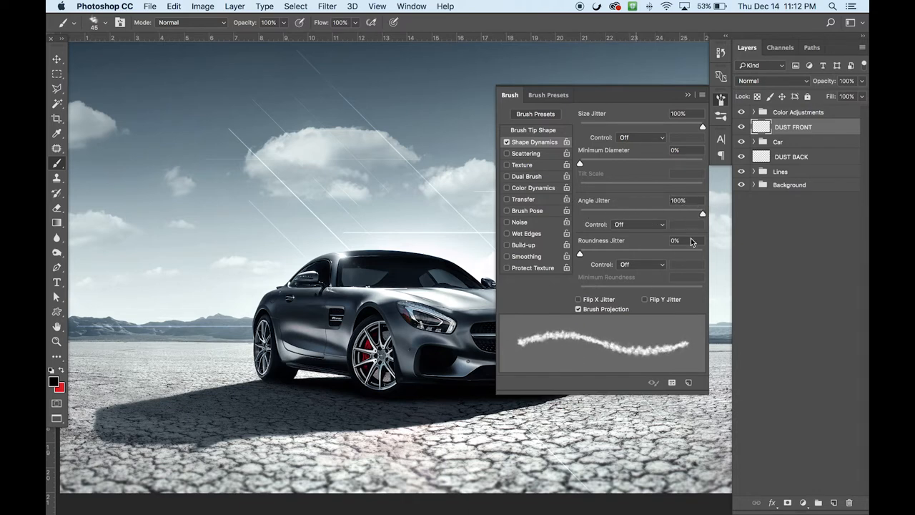
left_click_drag(702, 212, 628, 212)
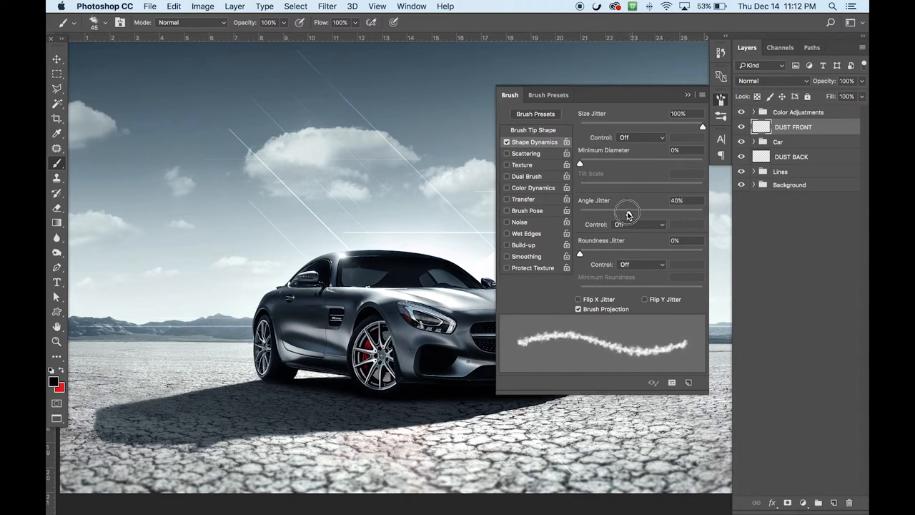
left_click_drag(628, 215, 697, 214)
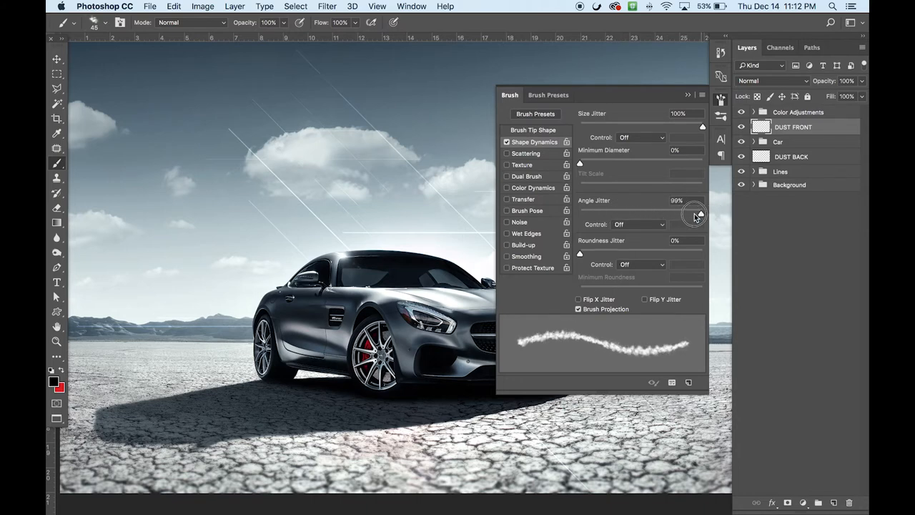
left_click_drag(693, 213, 702, 213)
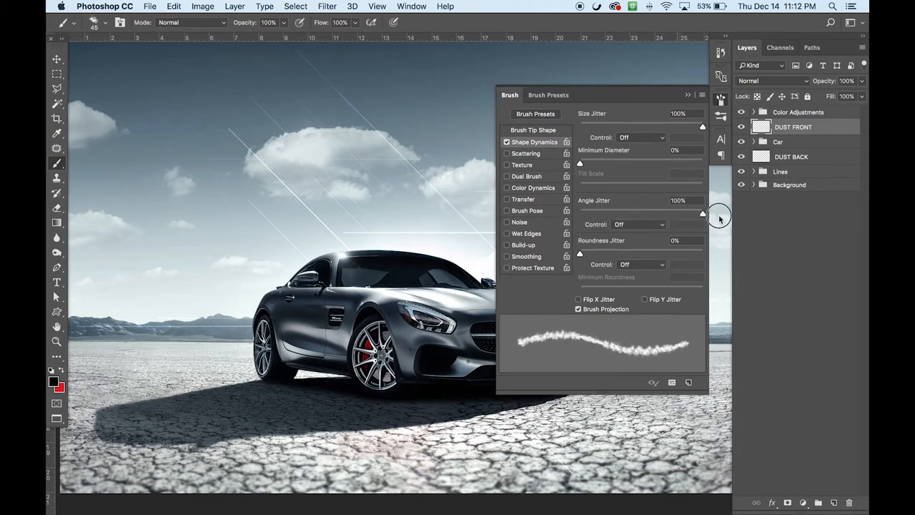
mouse_move(612, 166)
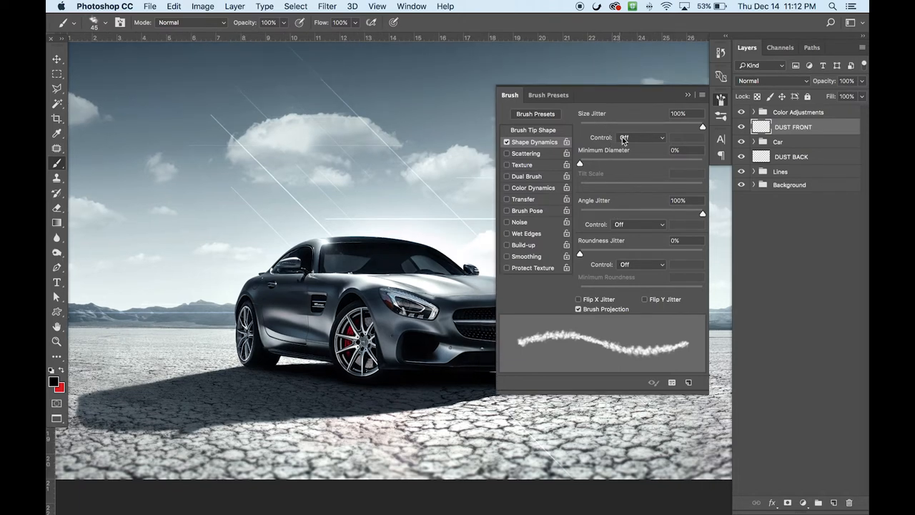
mouse_move(604, 193)
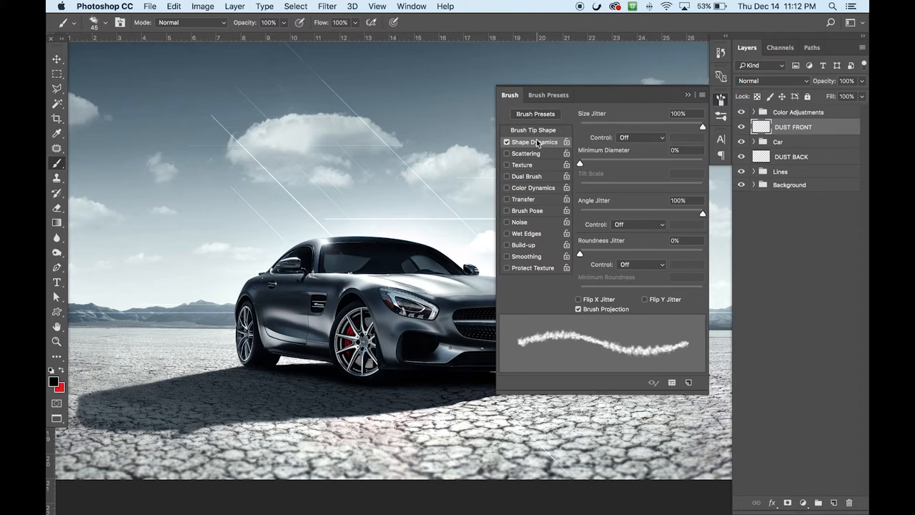
Enable Color Dynamics with foreground/background jitter at 50%
left_click(506, 188)
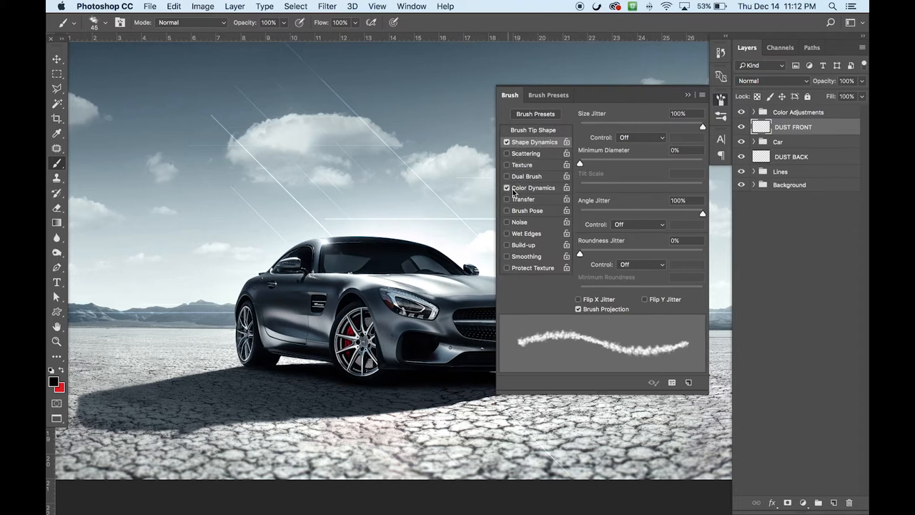
left_click(533, 187)
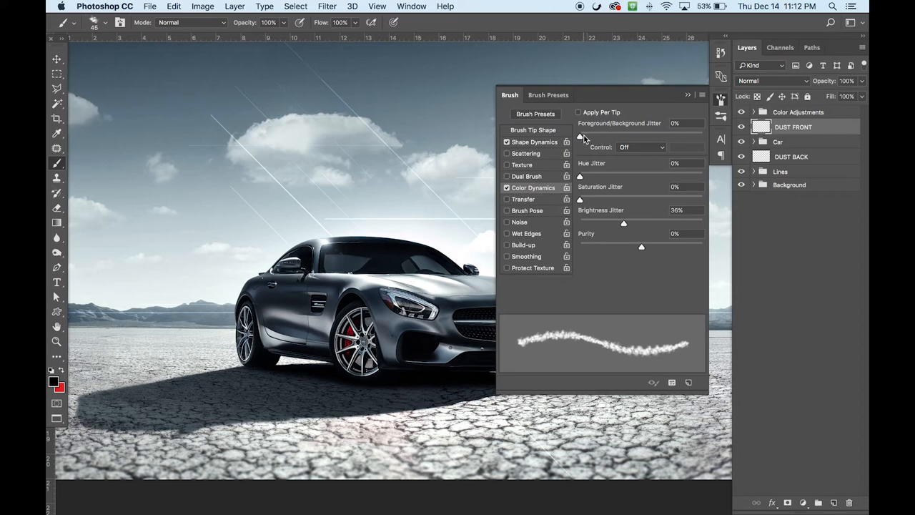
left_click_drag(580, 136, 606, 136)
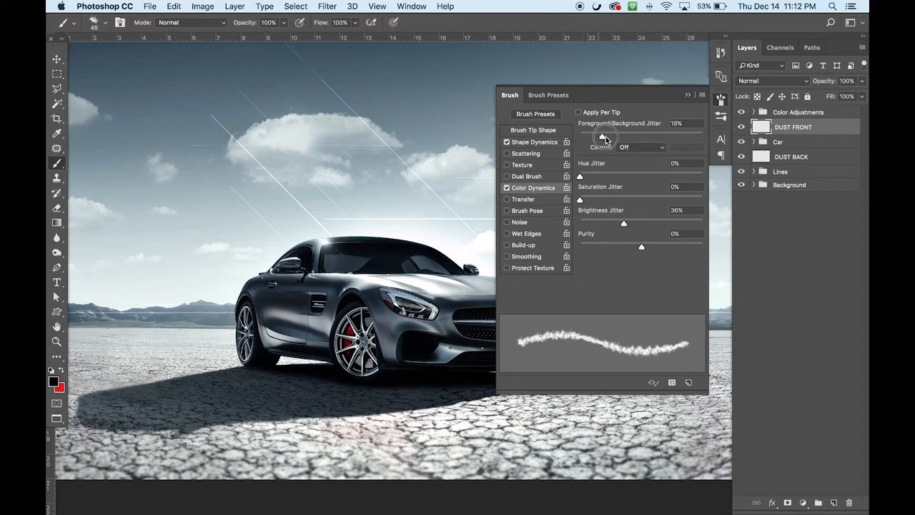
left_click_drag(604, 137, 634, 136)
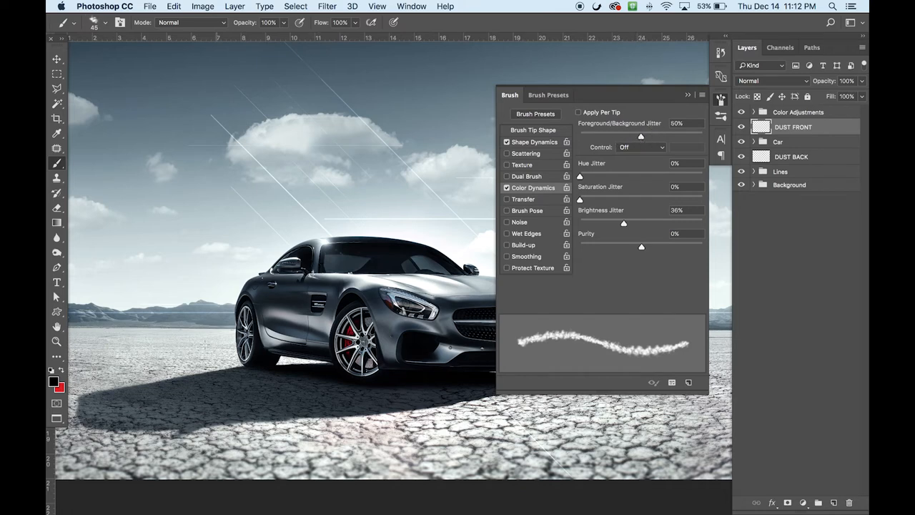
left_click(55, 371)
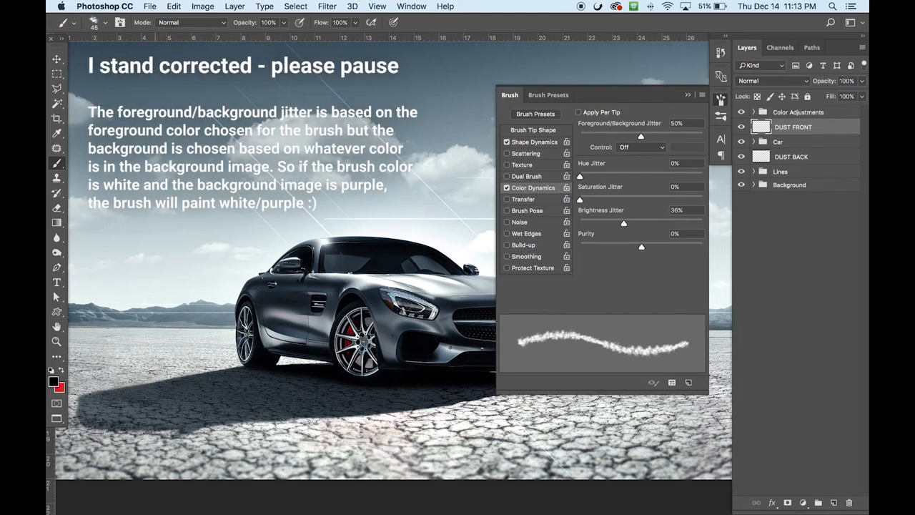
mouse_move(69, 390)
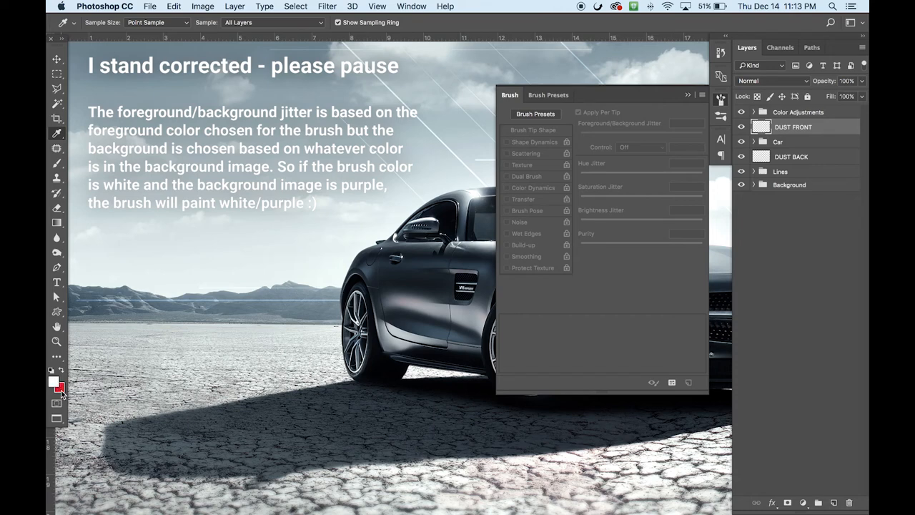
Set the foreground painting colour to white
left_click(60, 389)
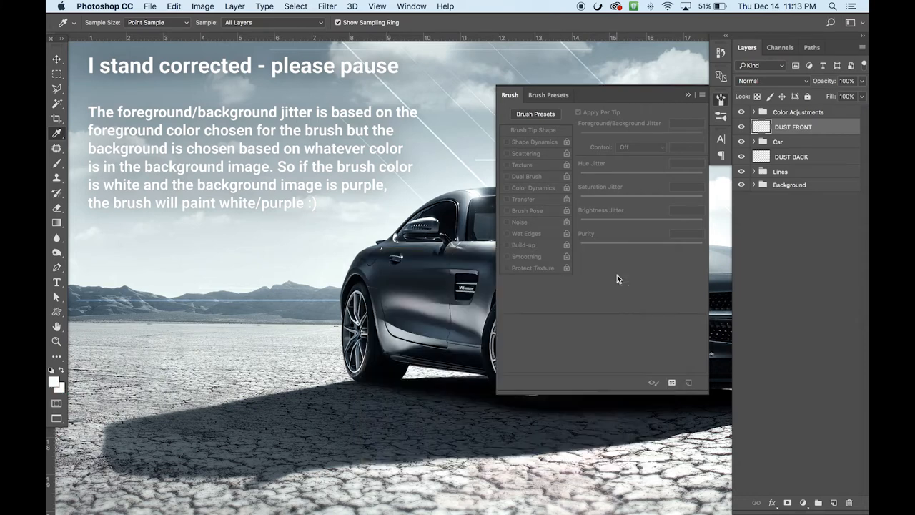
mouse_move(51, 165)
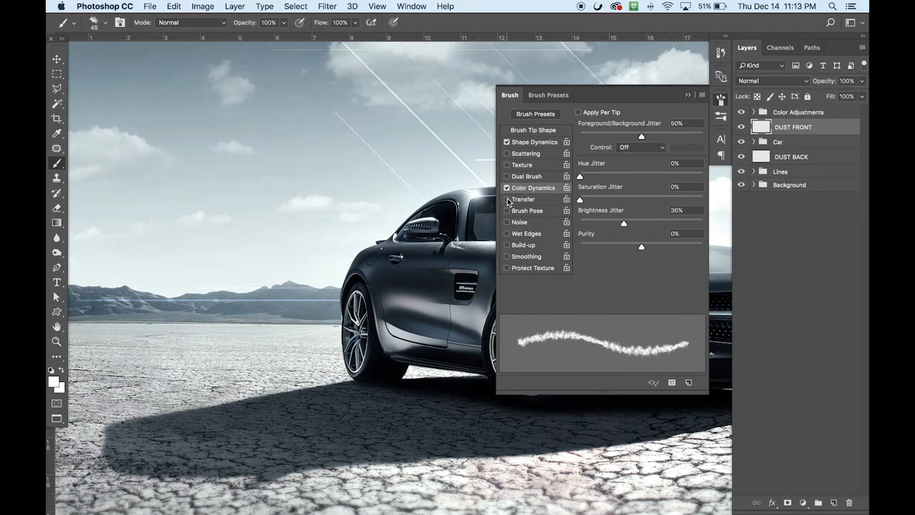
Enable Transfer with opacity jitter around 38%
left_click(506, 199)
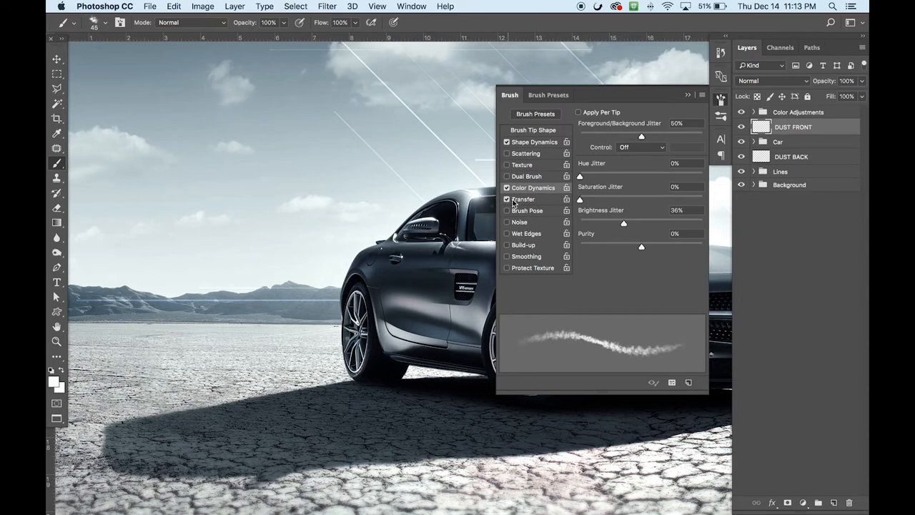
left_click(524, 199)
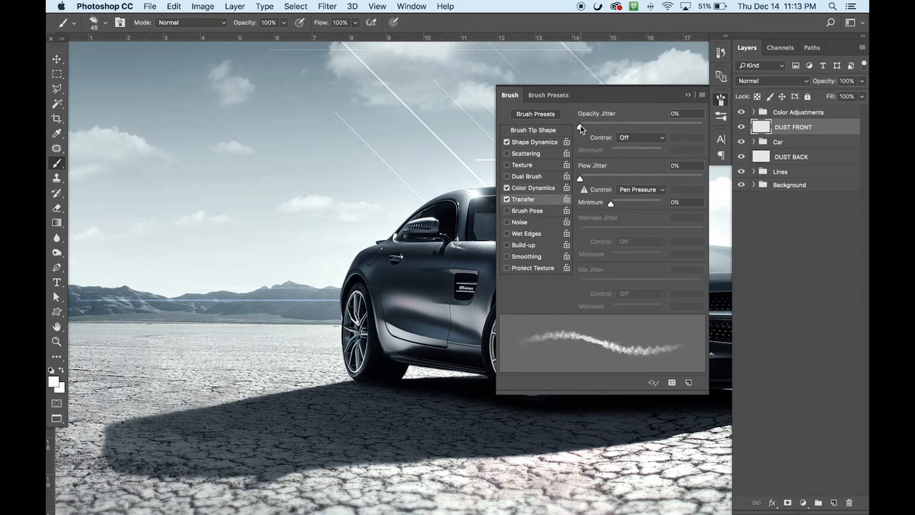
left_click_drag(580, 126, 638, 125)
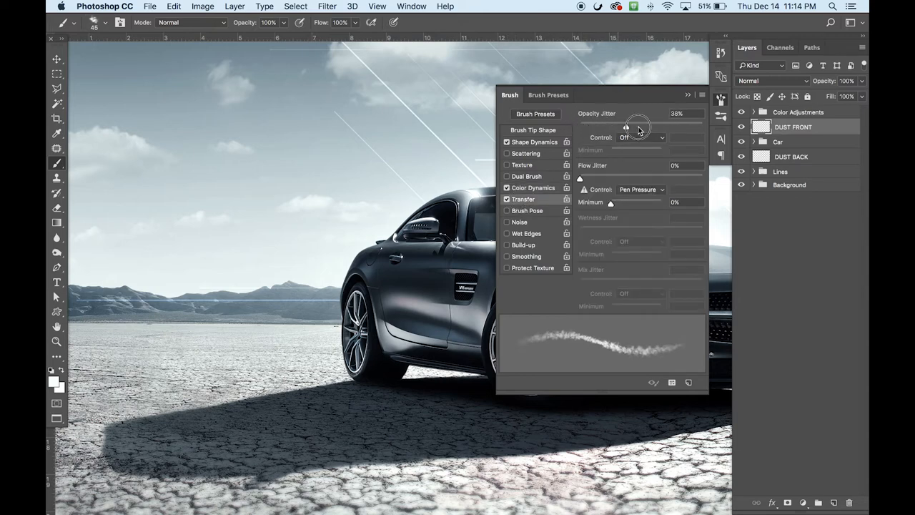
left_click_drag(638, 125, 703, 125)
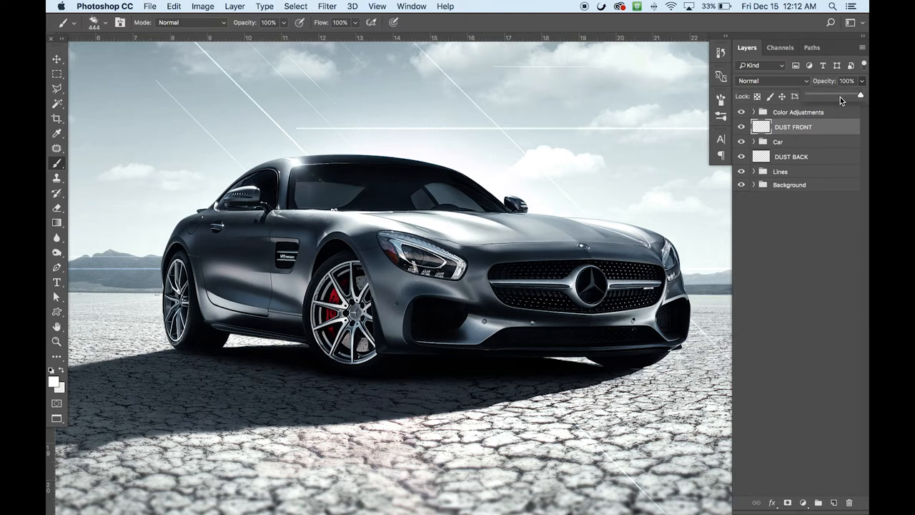
Set the DUST FRONT layer opacity to 27%
left_click_drag(861, 96, 822, 96)
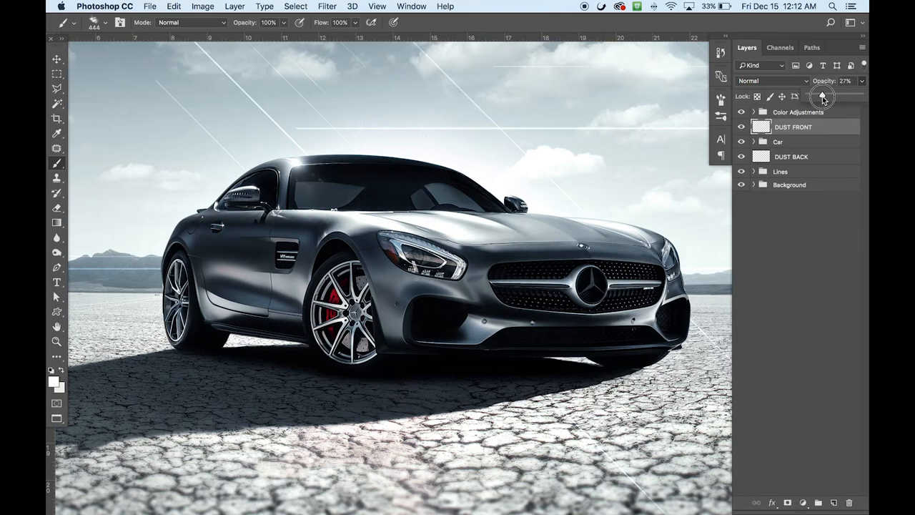
left_click_drag(822, 95, 820, 95)
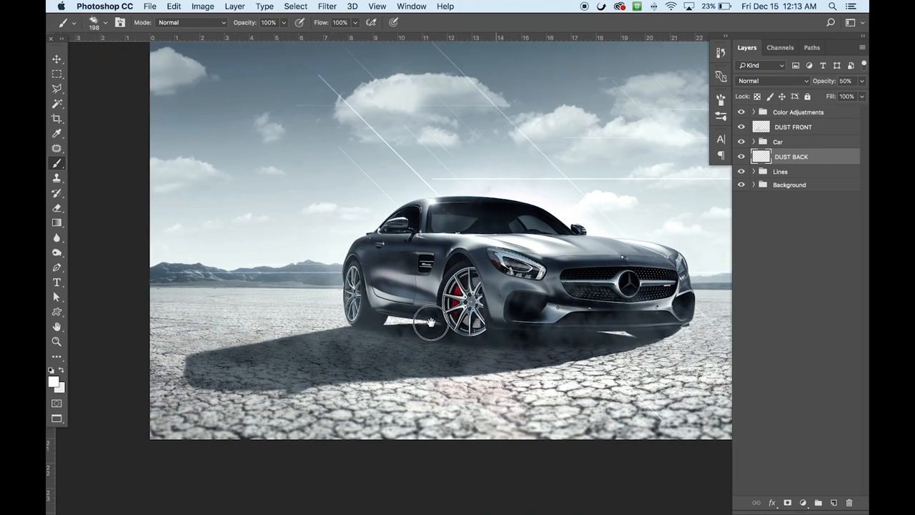
mouse_move(154, 290)
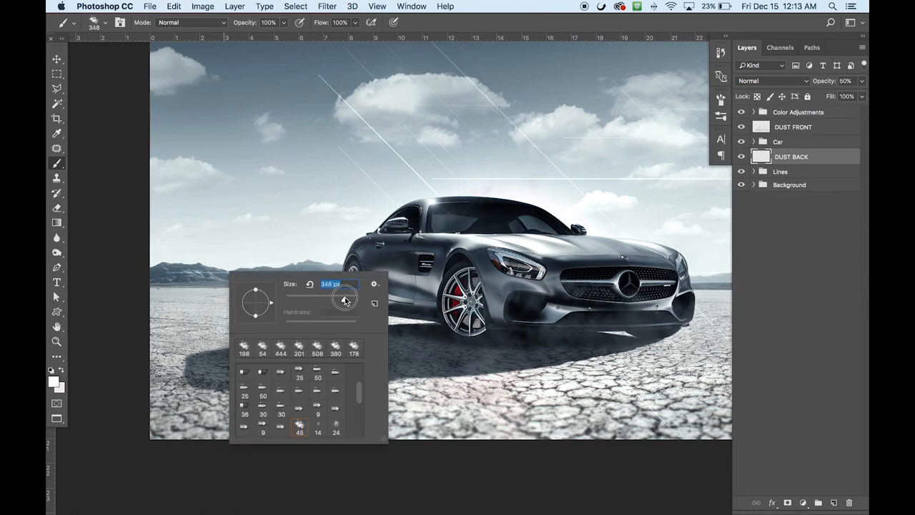
Enlarge the brush for broad dust strokes beneath the car on DUST BACK
left_click_drag(343, 299, 350, 298)
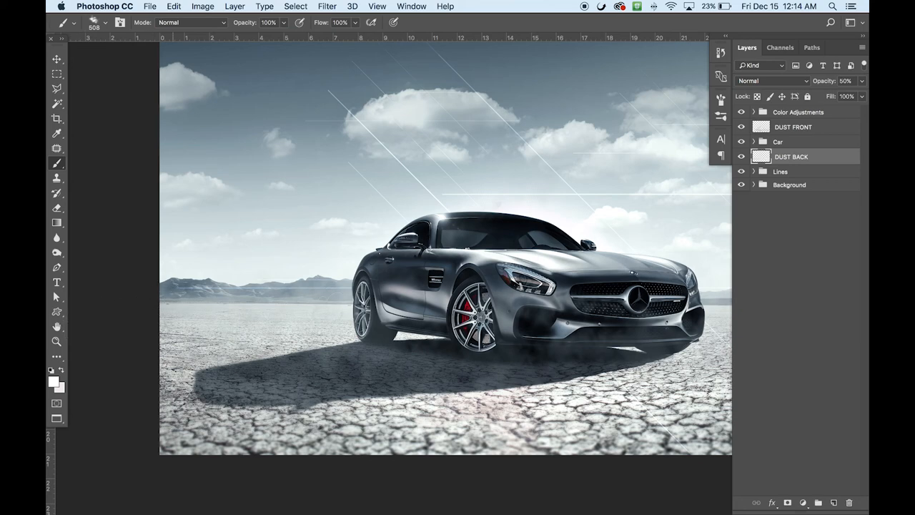
mouse_move(67, 316)
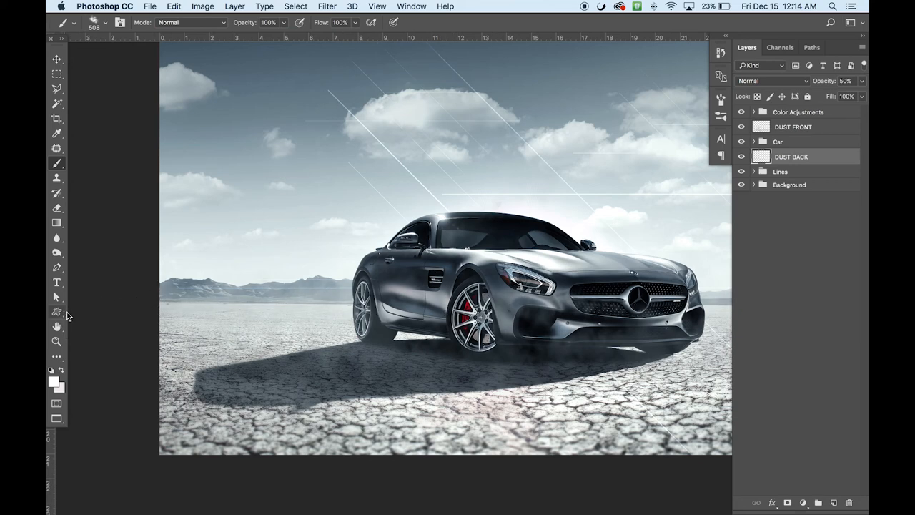
left_click(175, 7)
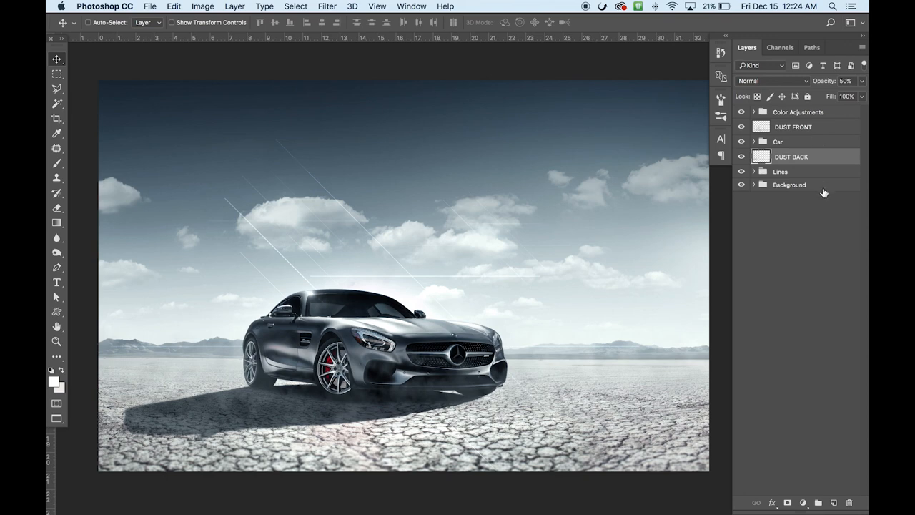
mouse_move(821, 225)
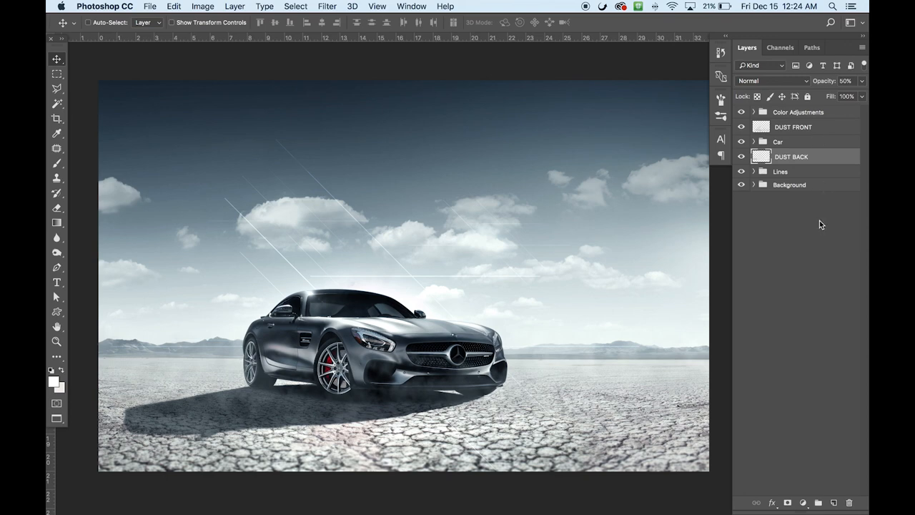